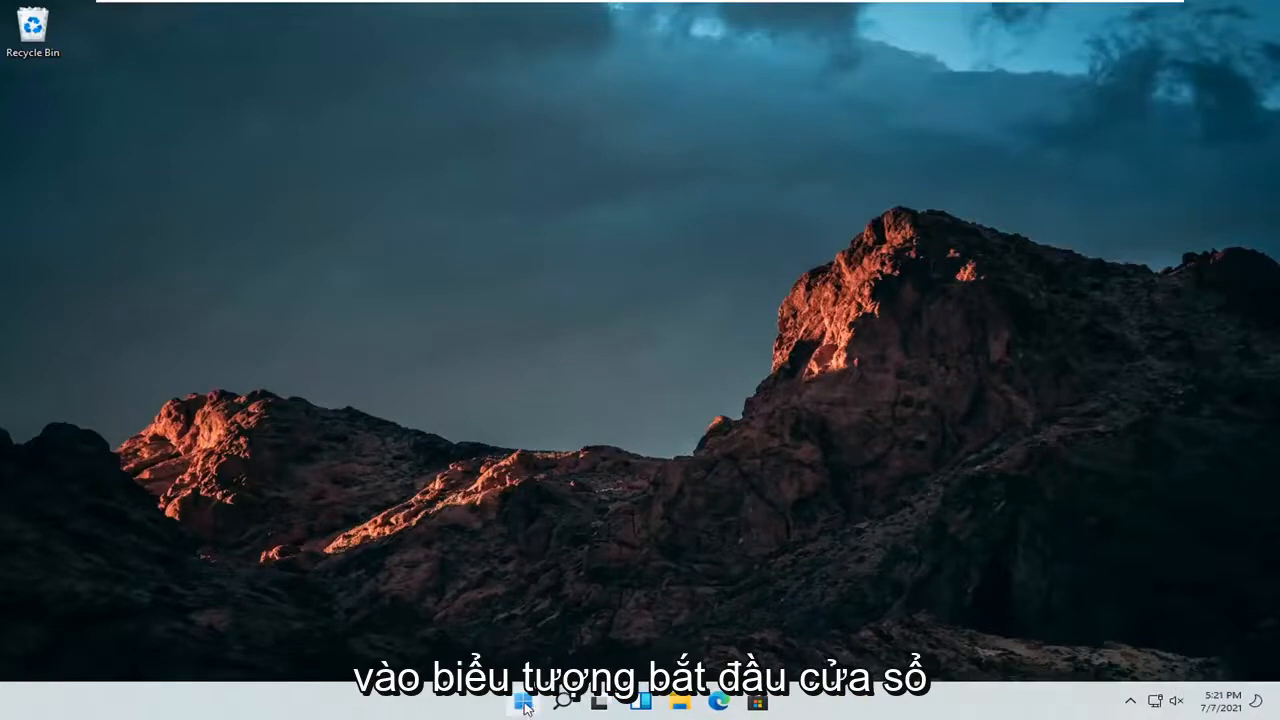
Step: Launch Settings from the Start button's quick-link menu, landing on the System page
right_click(516, 704)
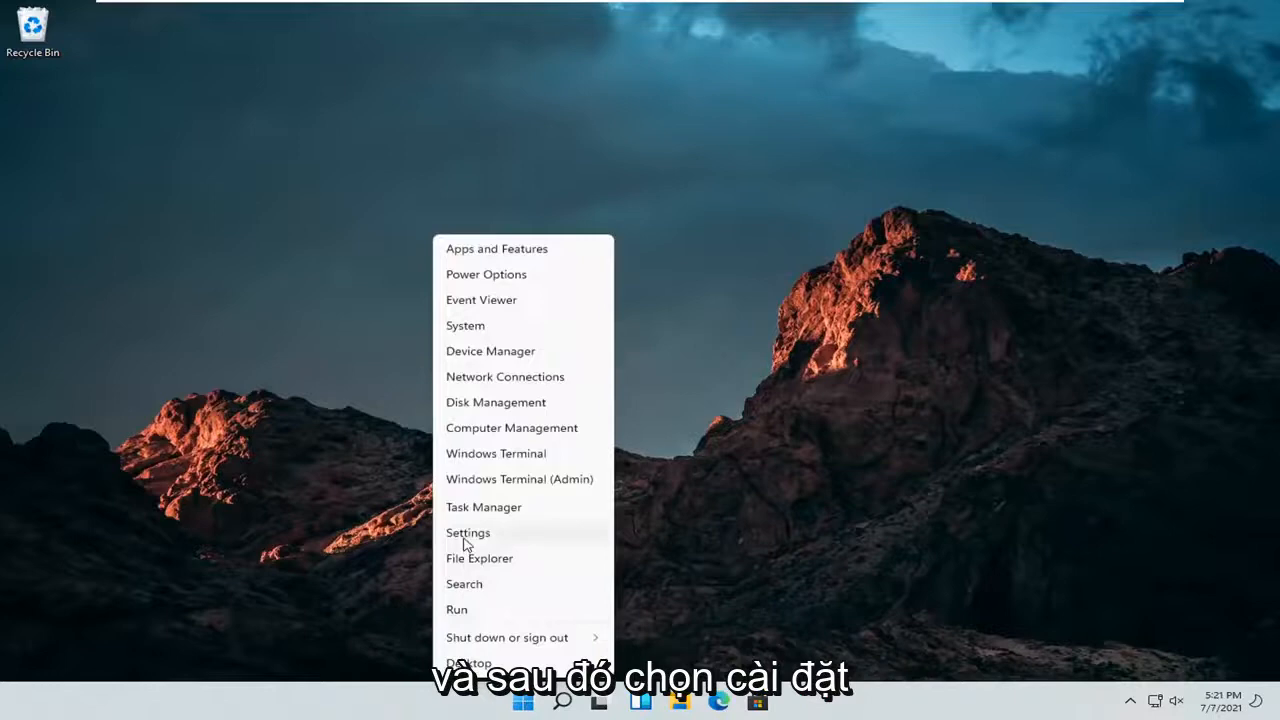
left_click(468, 532)
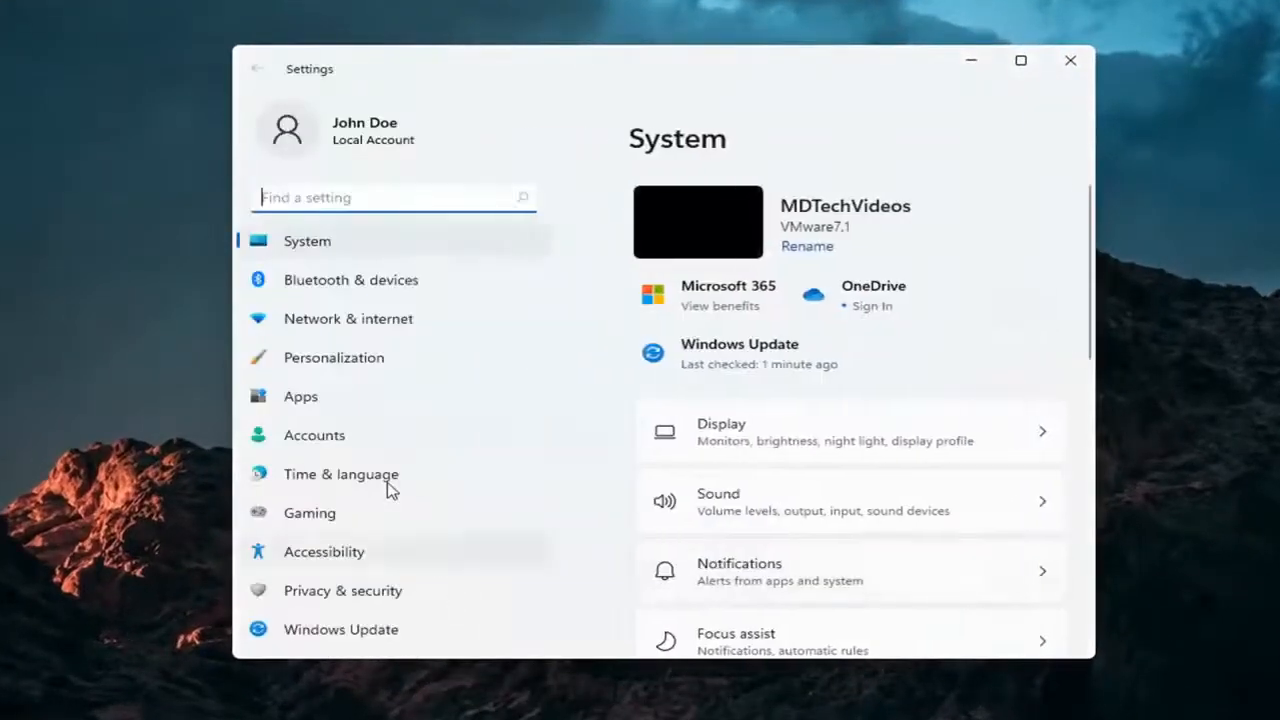
Step: In Gaming > Xbox Game Bar, switch 'Open Xbox Game Bar using this' to Off
left_click(308, 512)
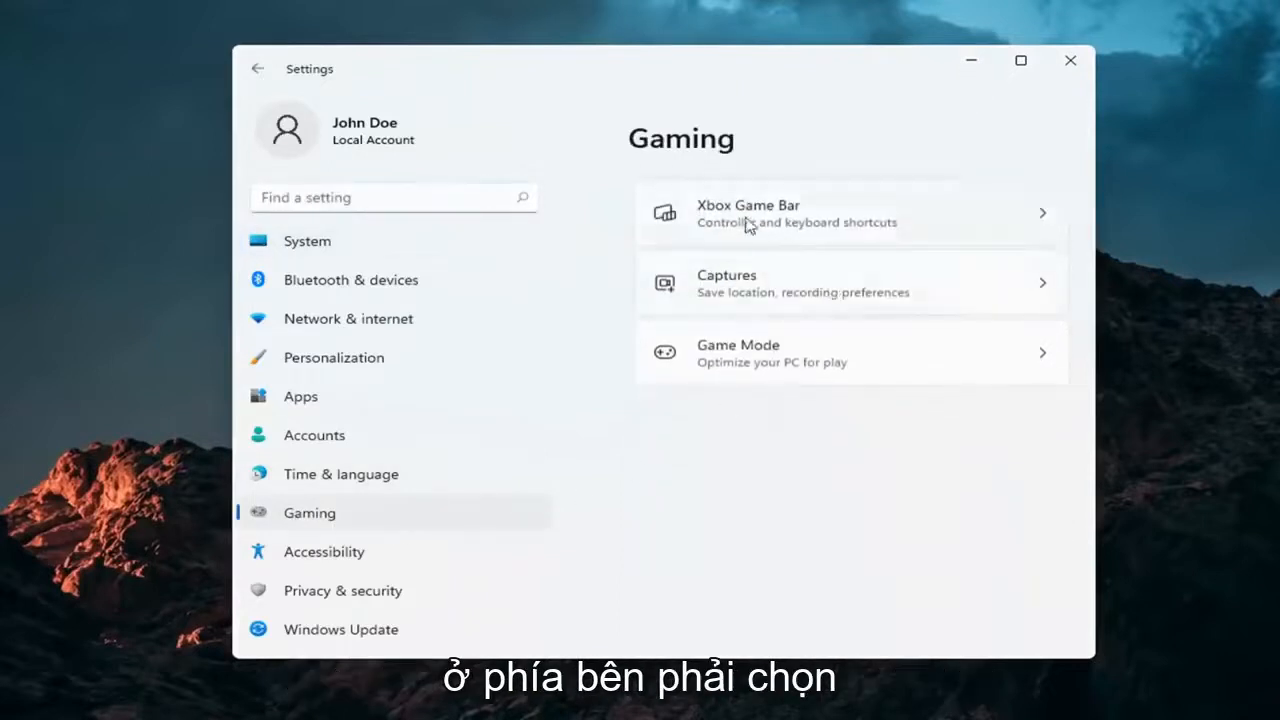
mouse_move(852, 232)
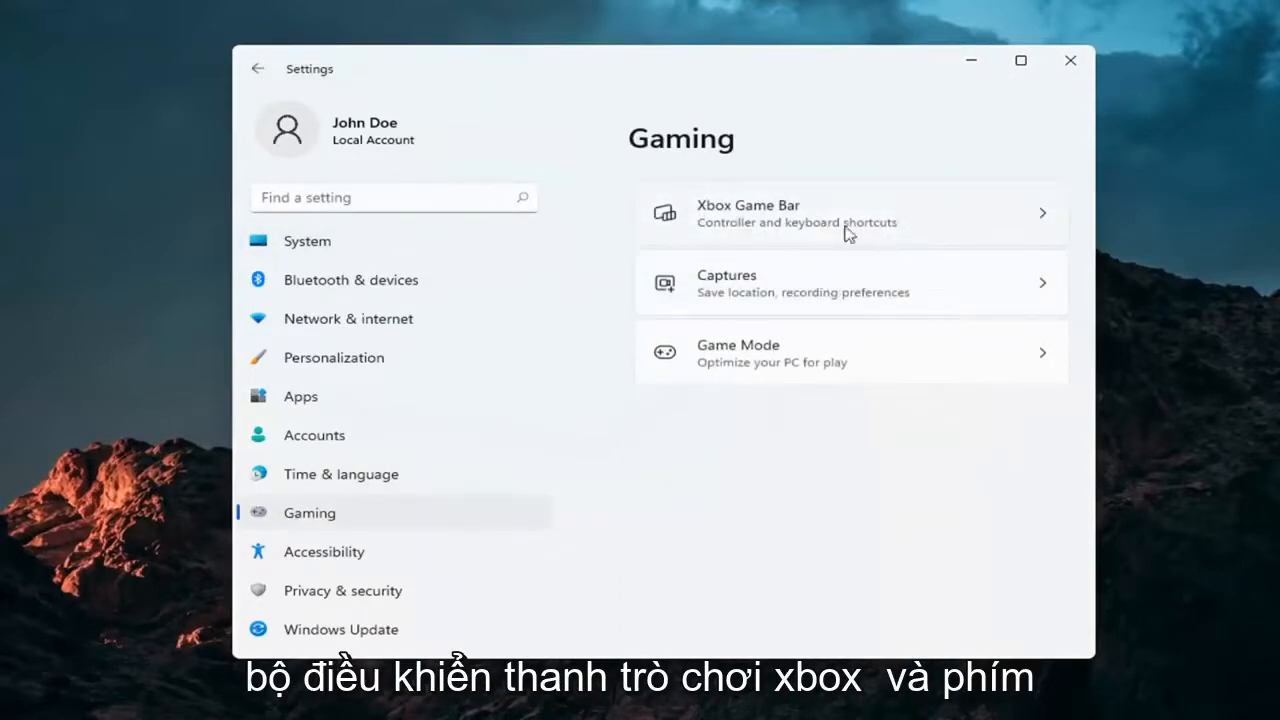
left_click(838, 212)
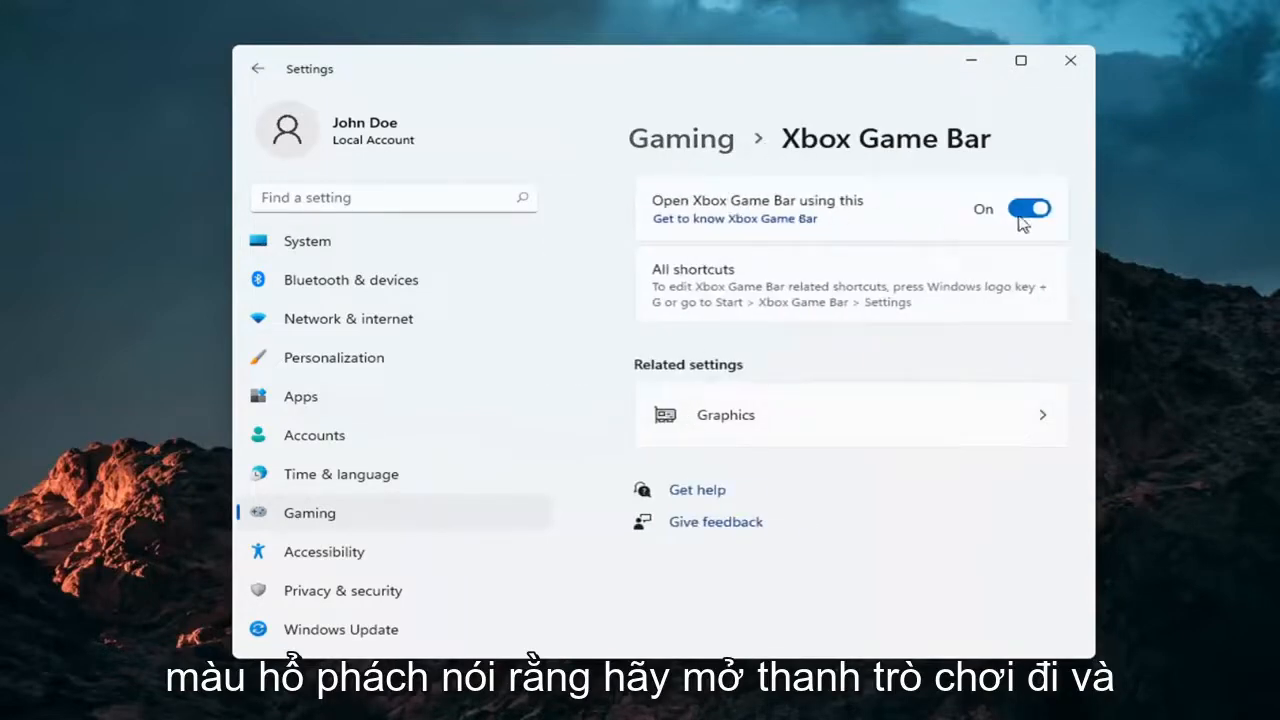
left_click(1028, 208)
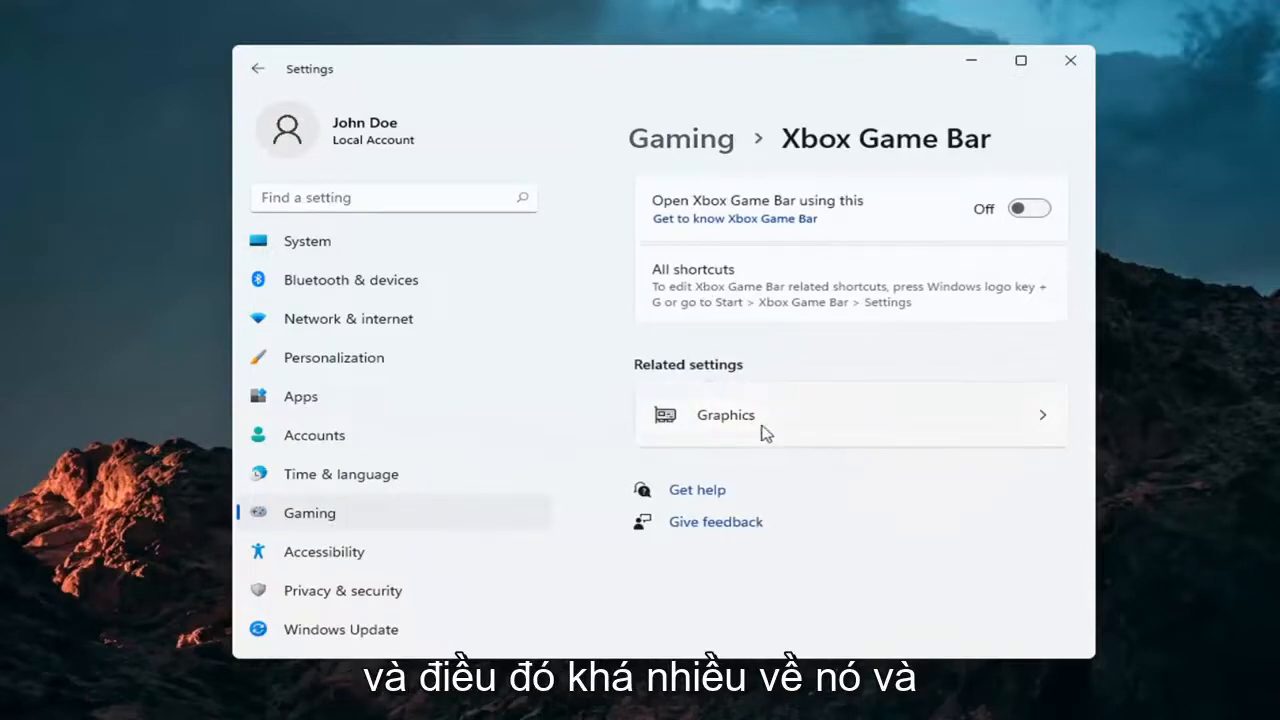
mouse_move(352, 364)
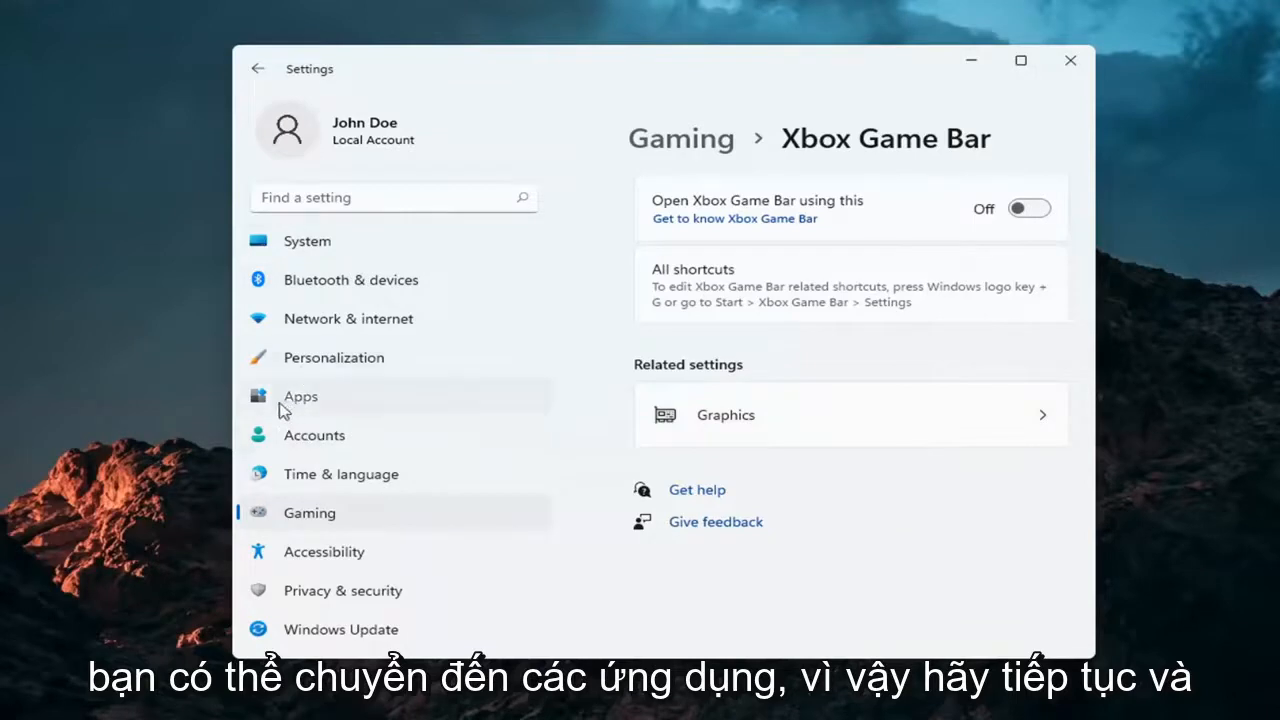
Step: In Apps, search 'xbo' and reach Xbox Game Bar's Advanced options page
left_click(300, 396)
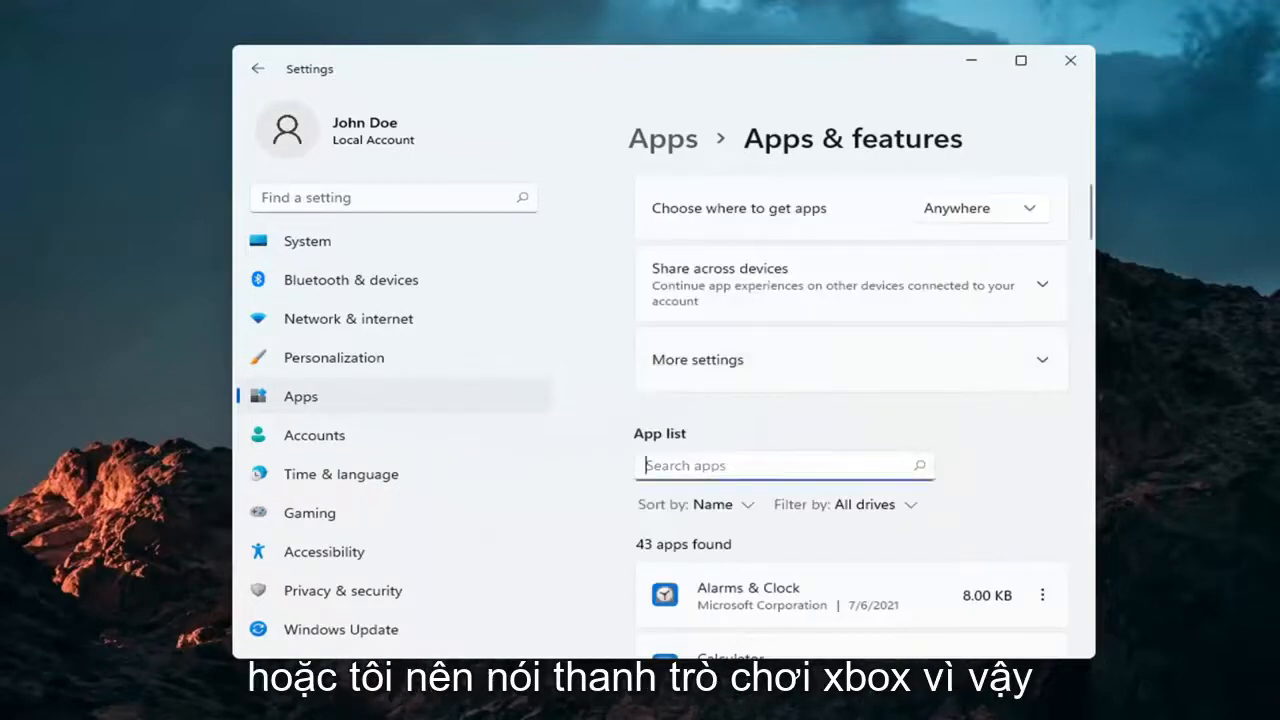
type("xbox")
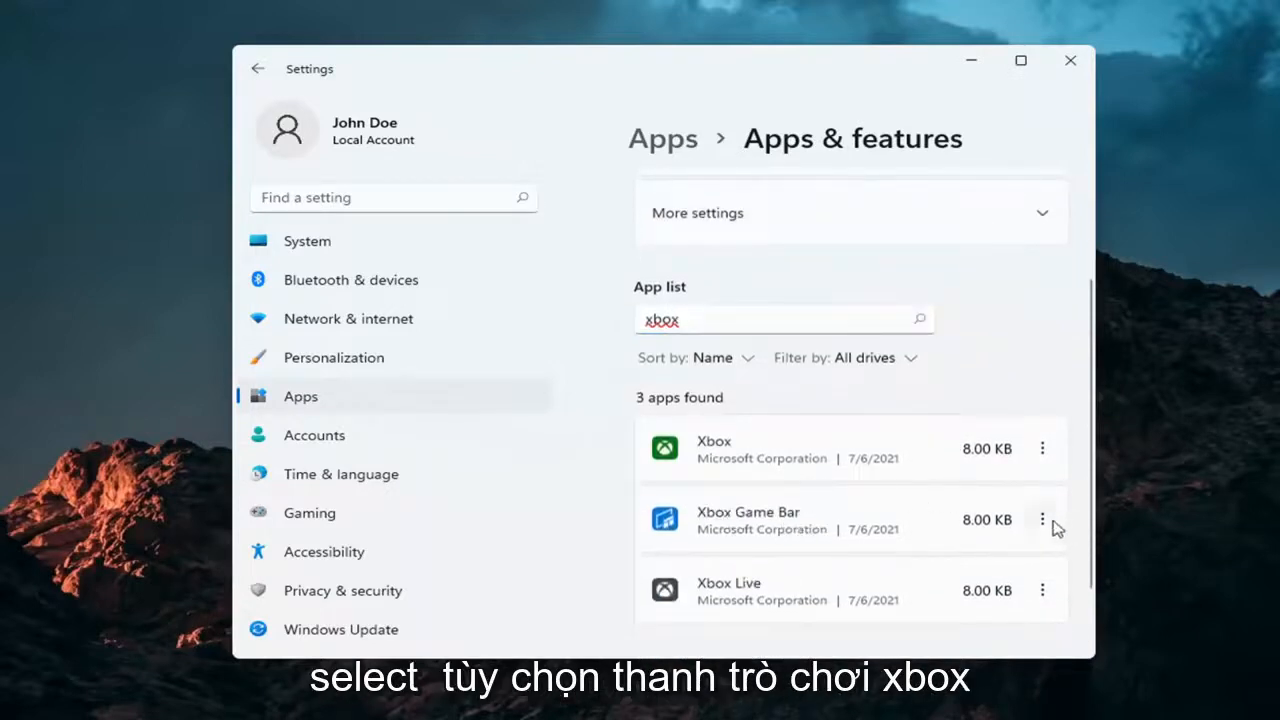
left_click(1042, 520)
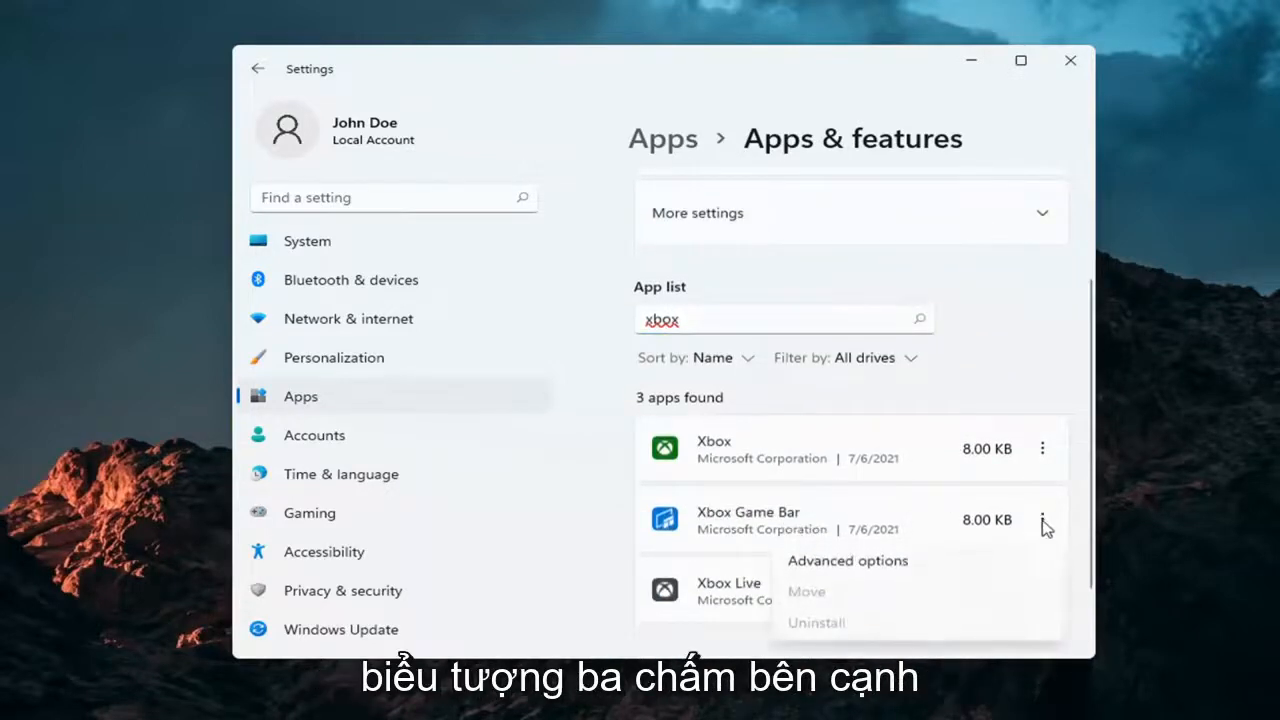
left_click(848, 560)
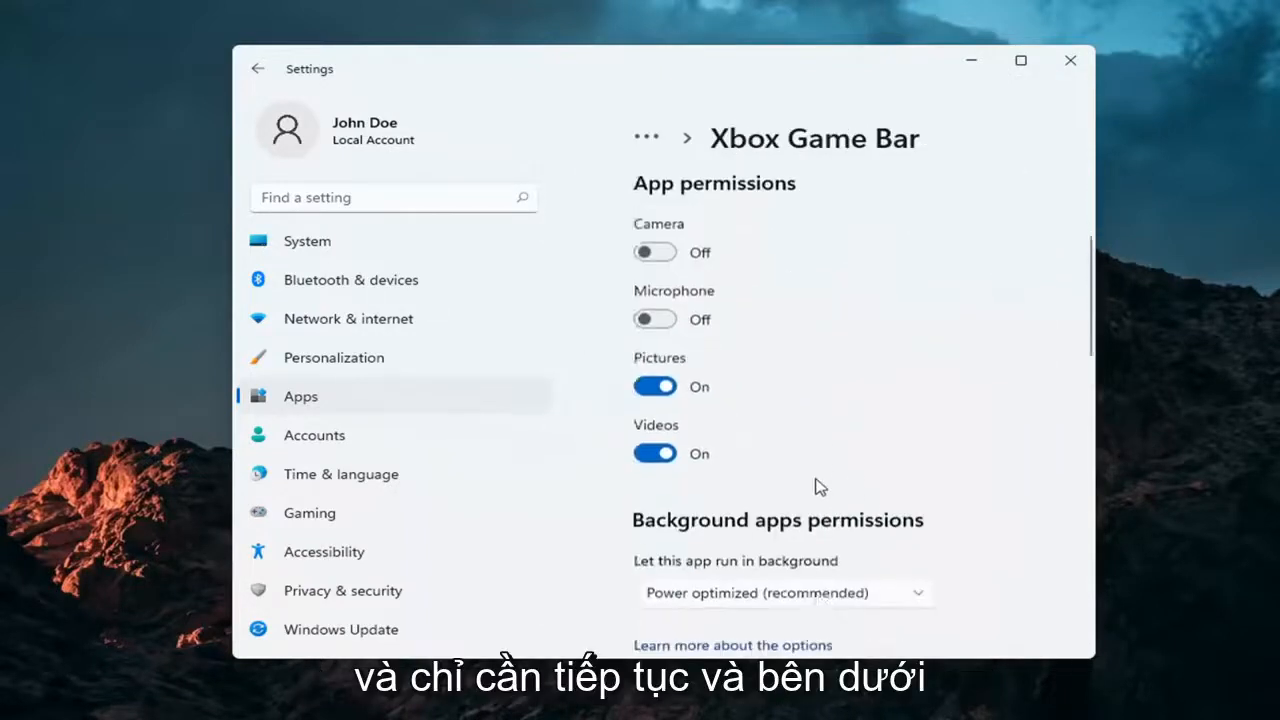
Step: Set Xbox Game Bar's background apps permission to Never and close Settings
scroll("down", 3)
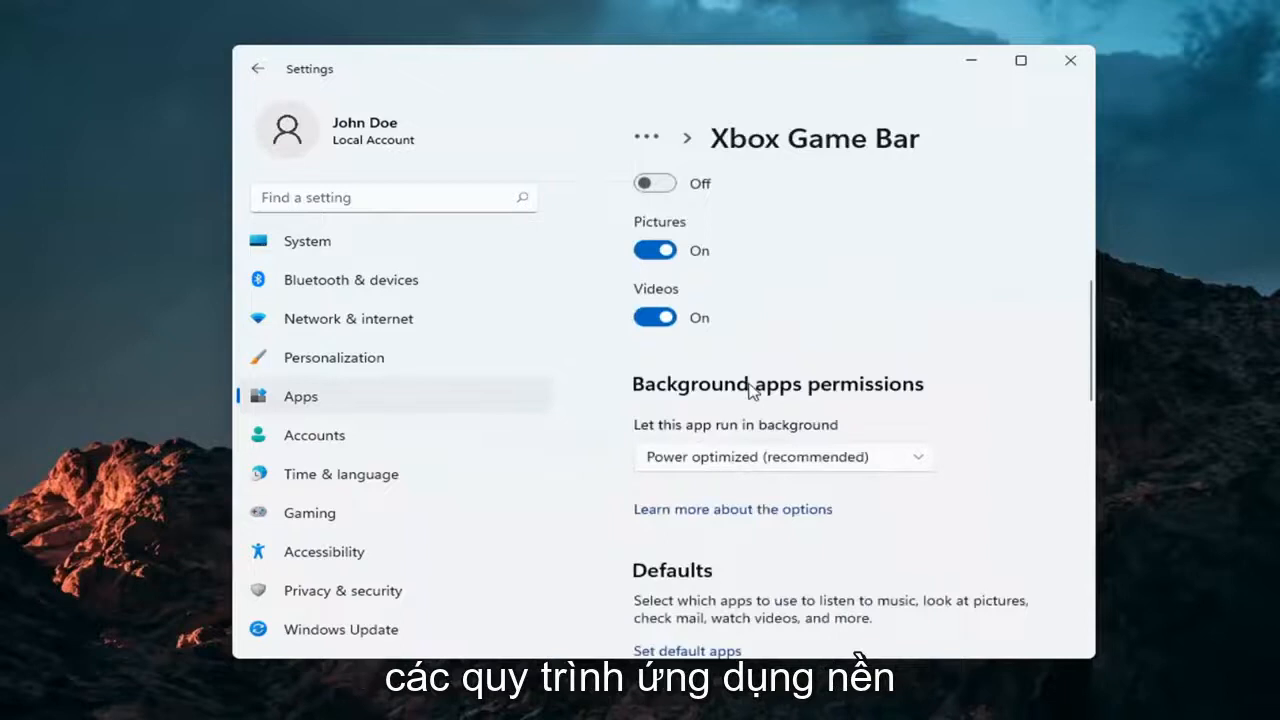
left_click(784, 456)
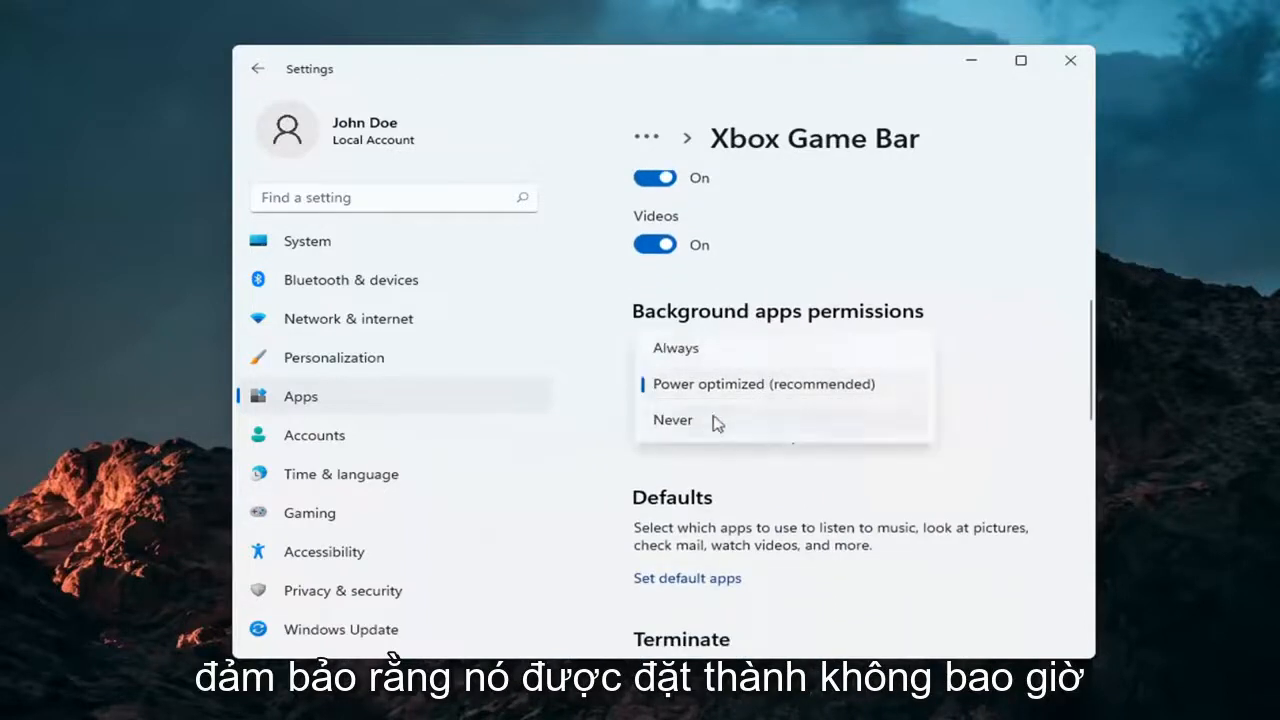
left_click(672, 420)
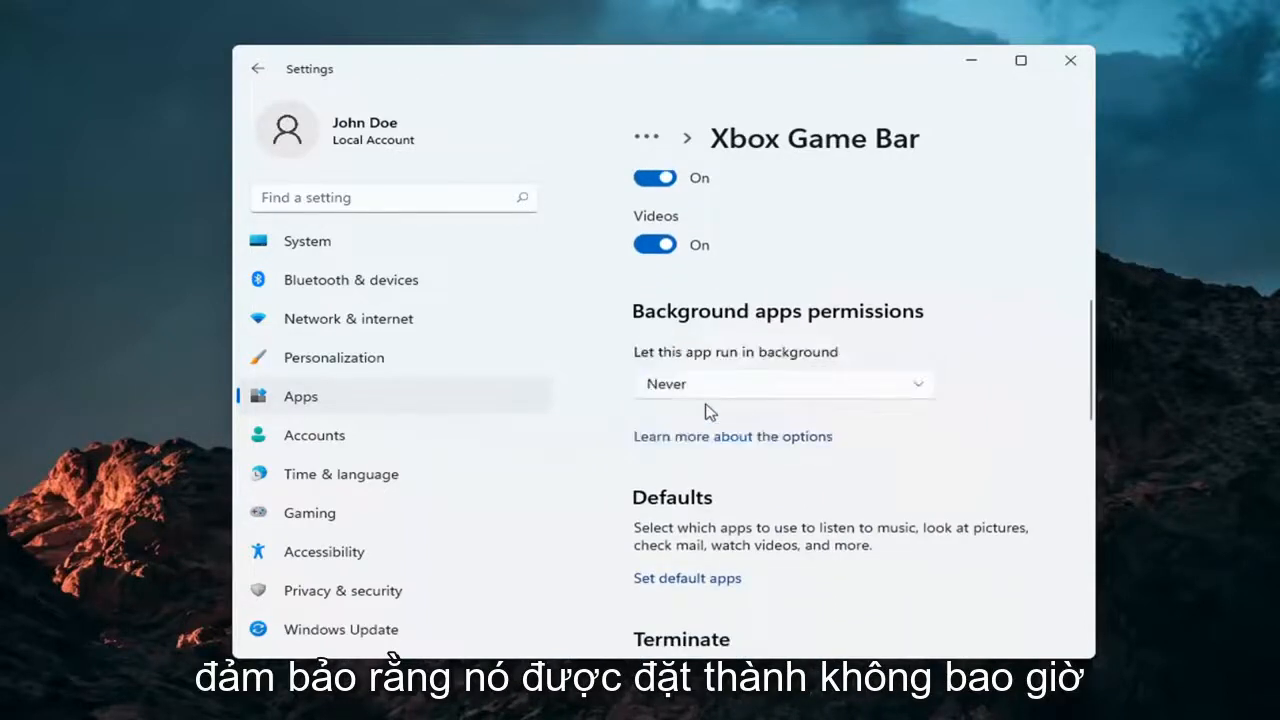
scroll("down", 3)
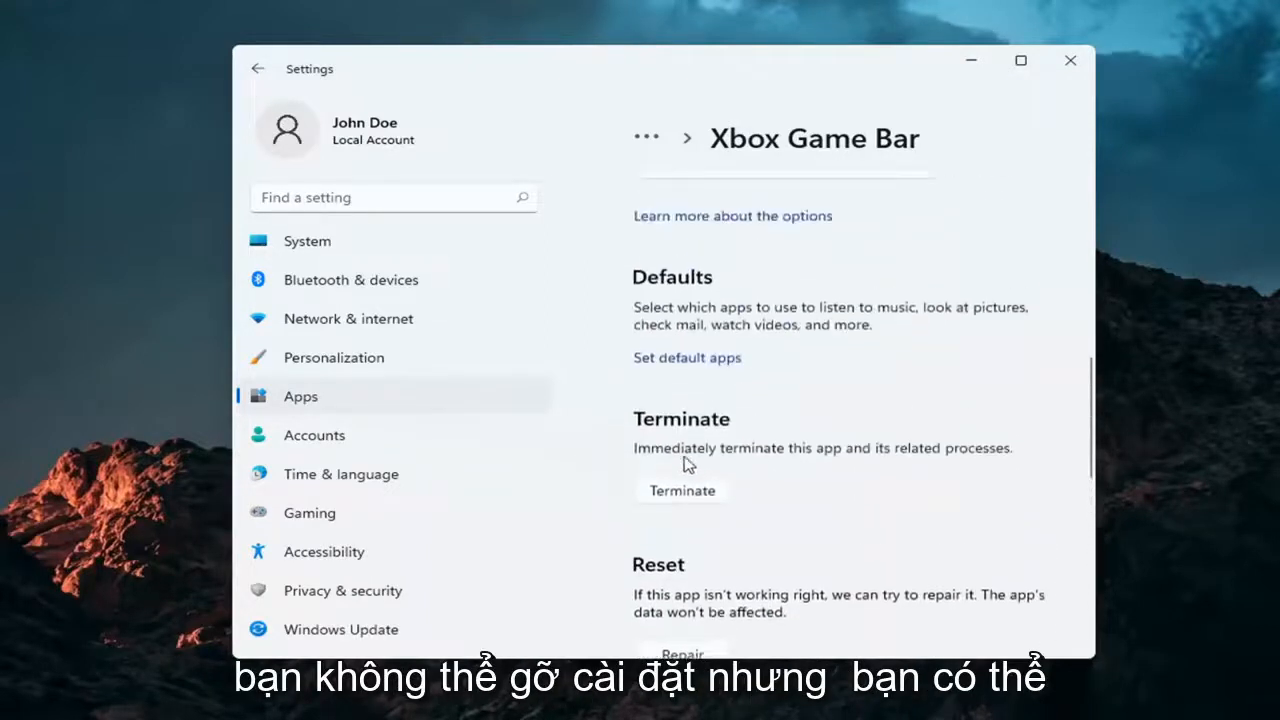
scroll("up", 3)
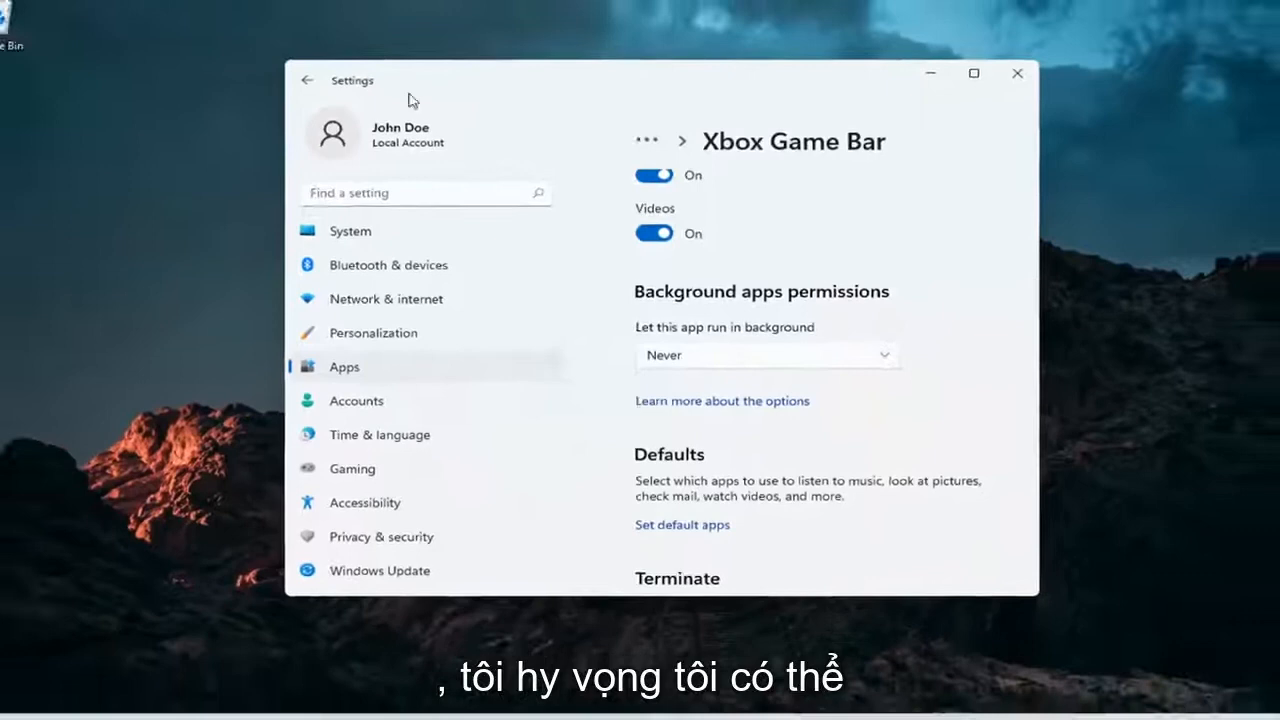
left_click(1012, 74)
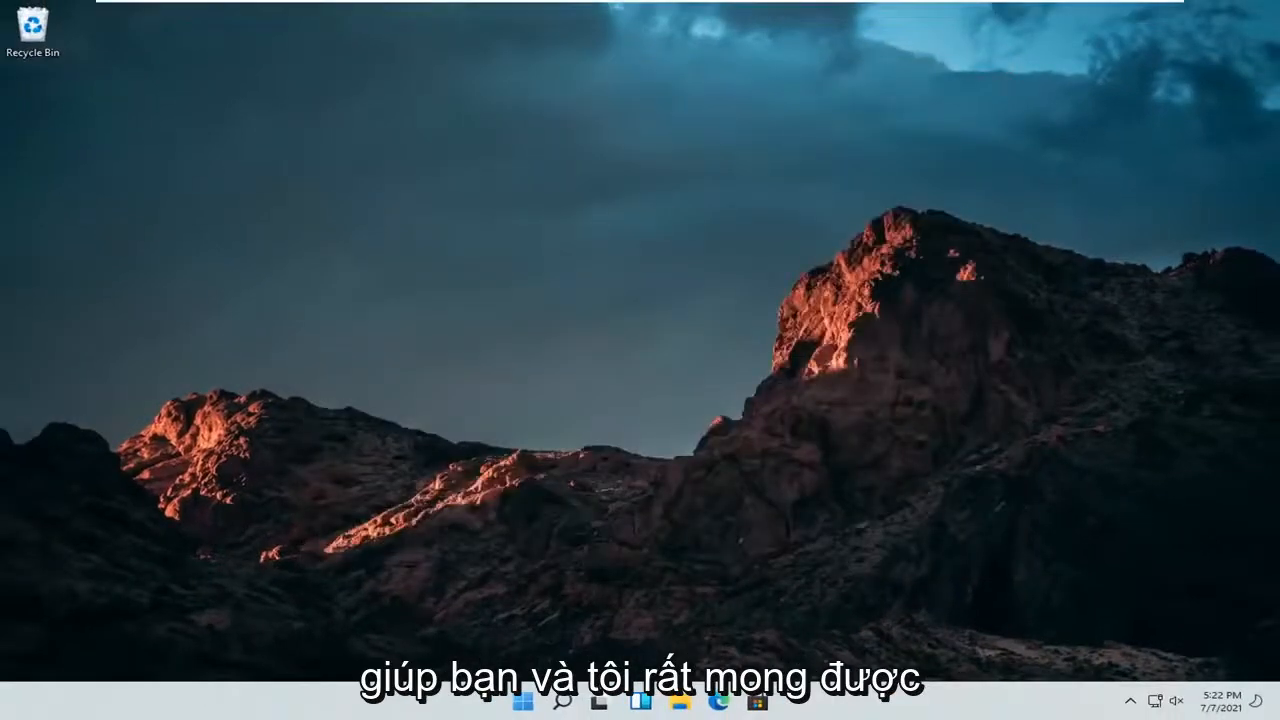